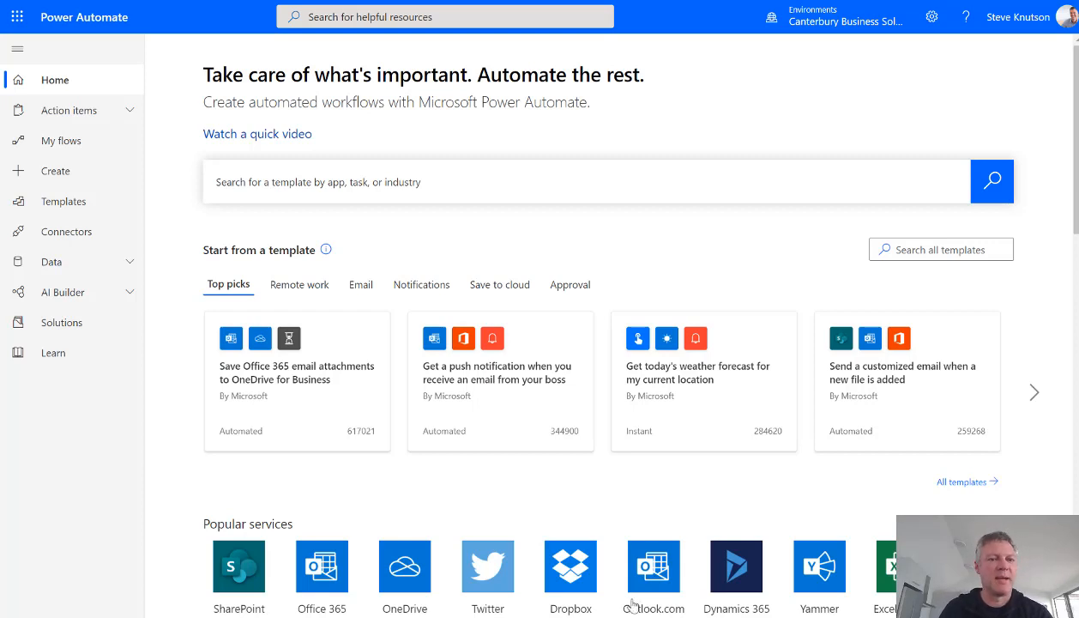
mouse_move(82, 171)
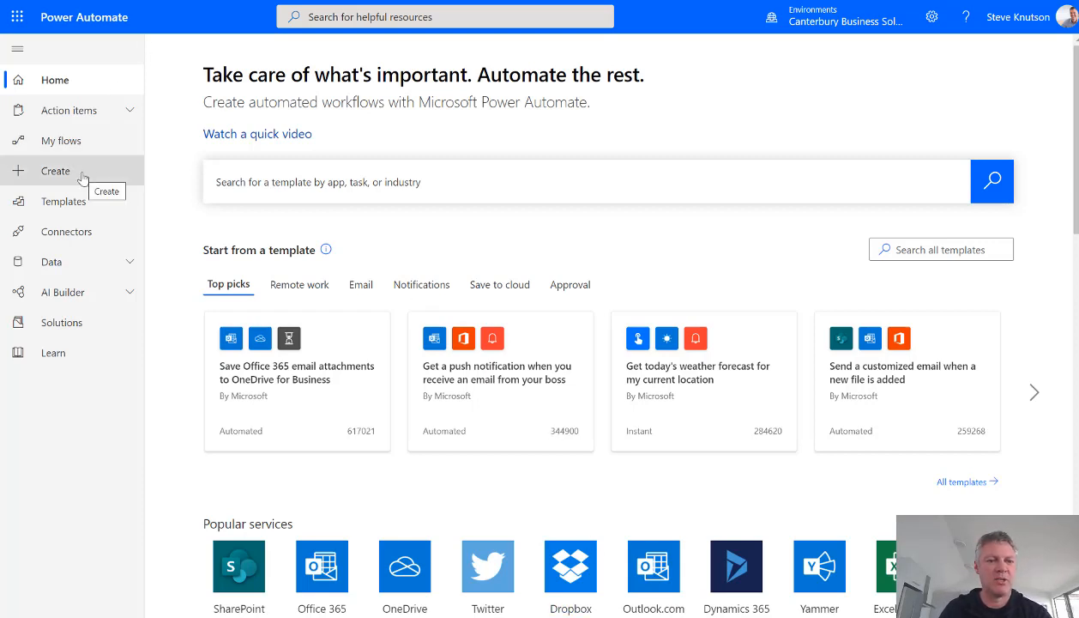
mouse_move(82, 177)
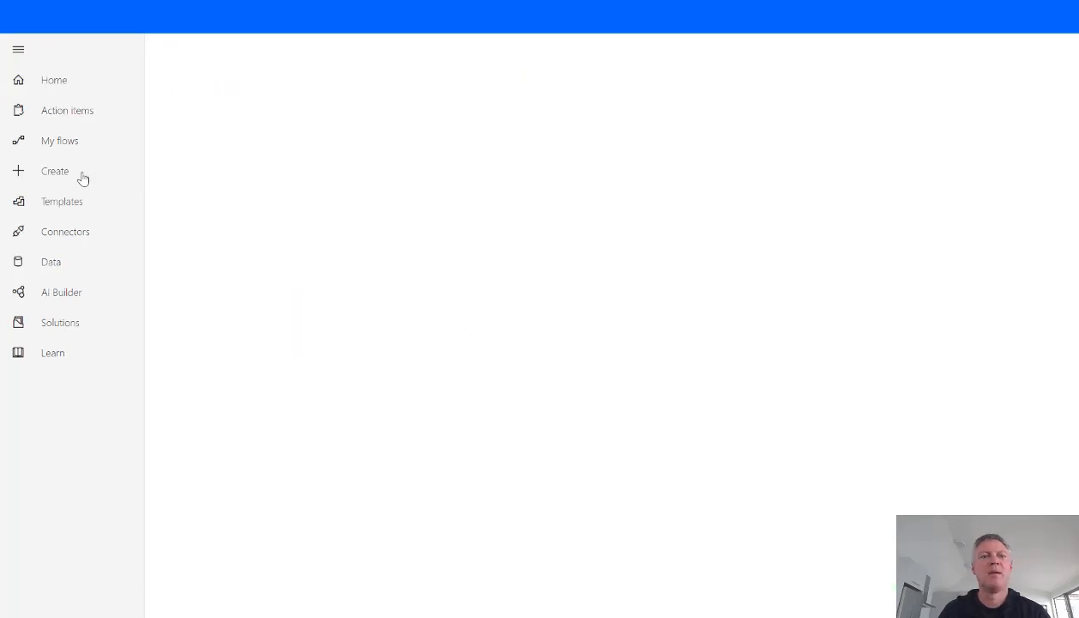
- Browse the Email templates on the Create page and open an email attachment template in the designer
left_click(55, 172)
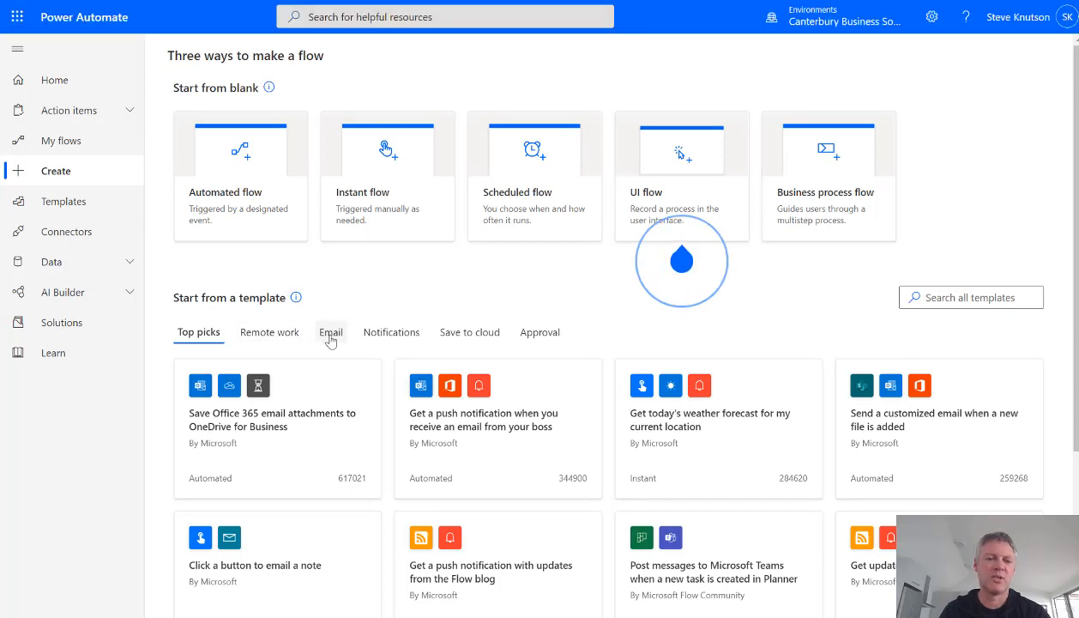
left_click(329, 333)
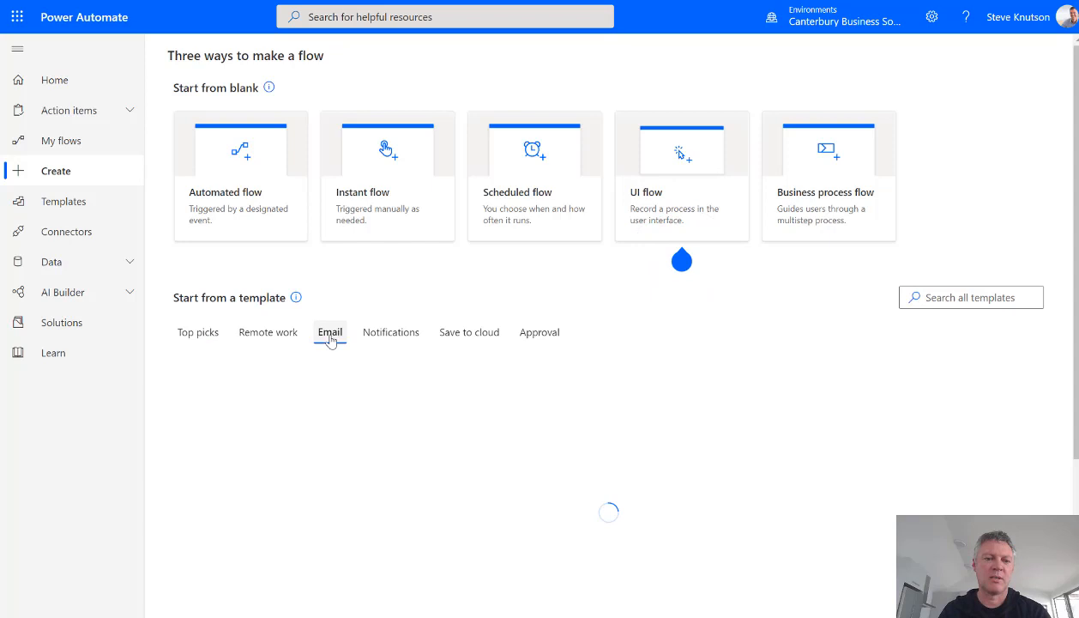
left_click(329, 333)
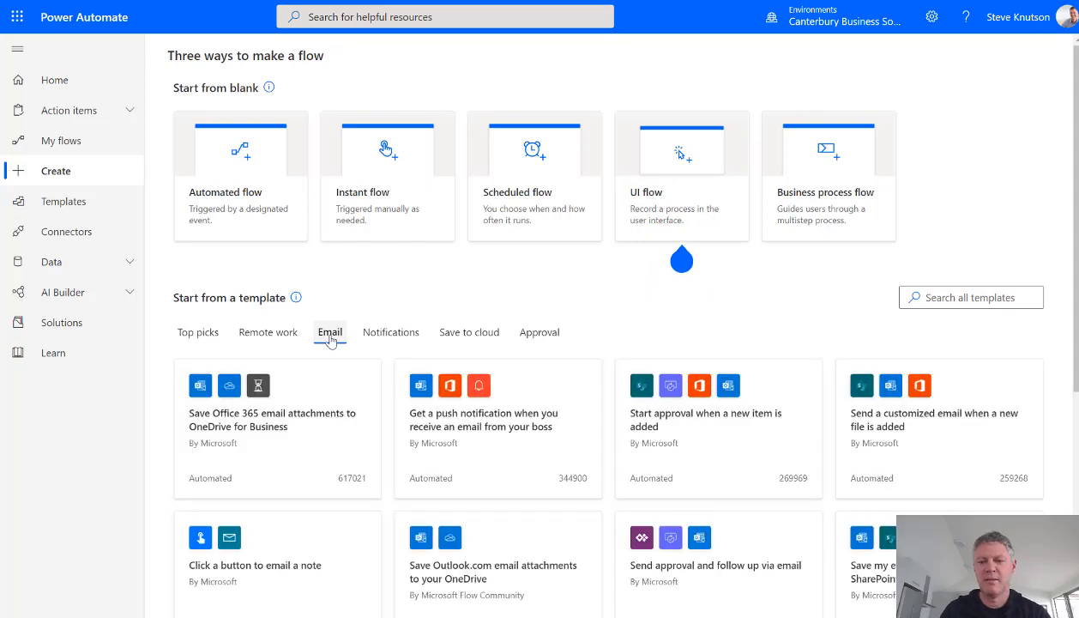
left_click(330, 333)
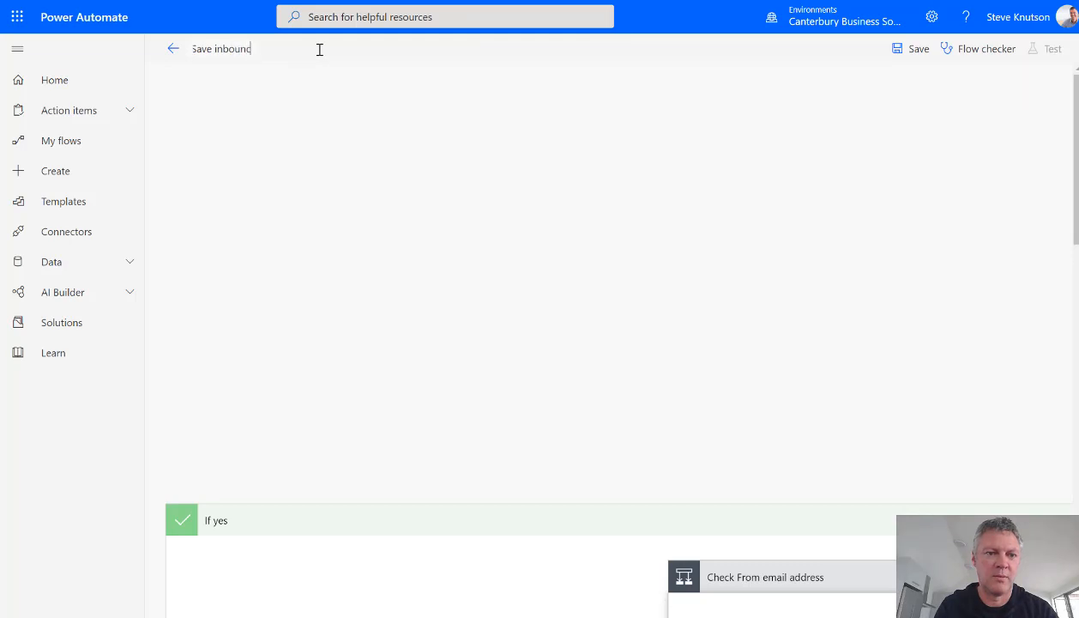
- Finish the flow name as 'Save inbound contract attachments'
type("contract attachment")
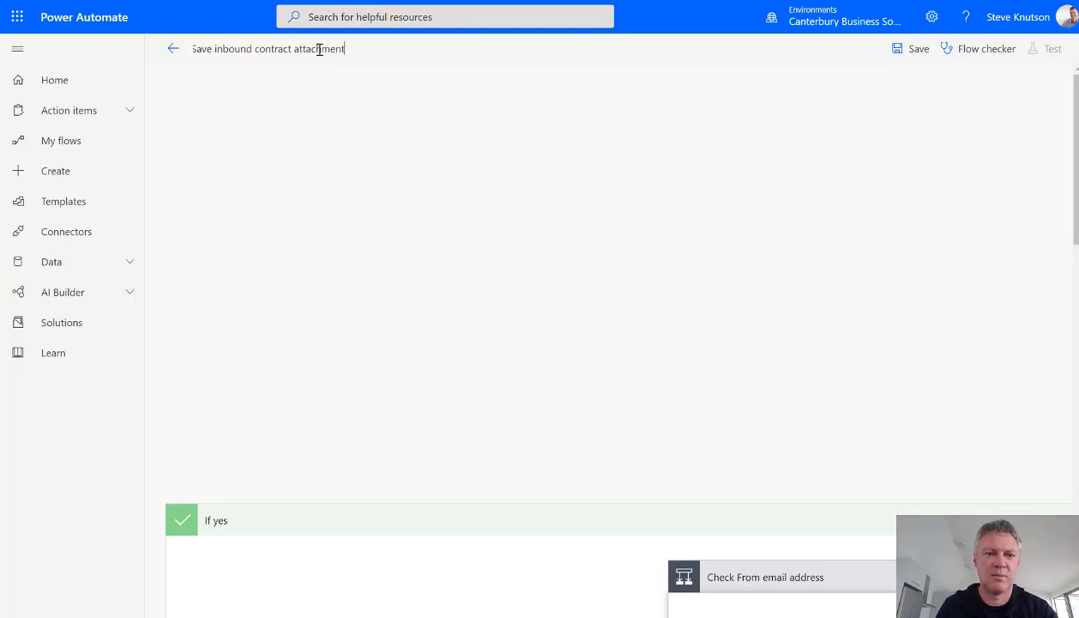
type("s")
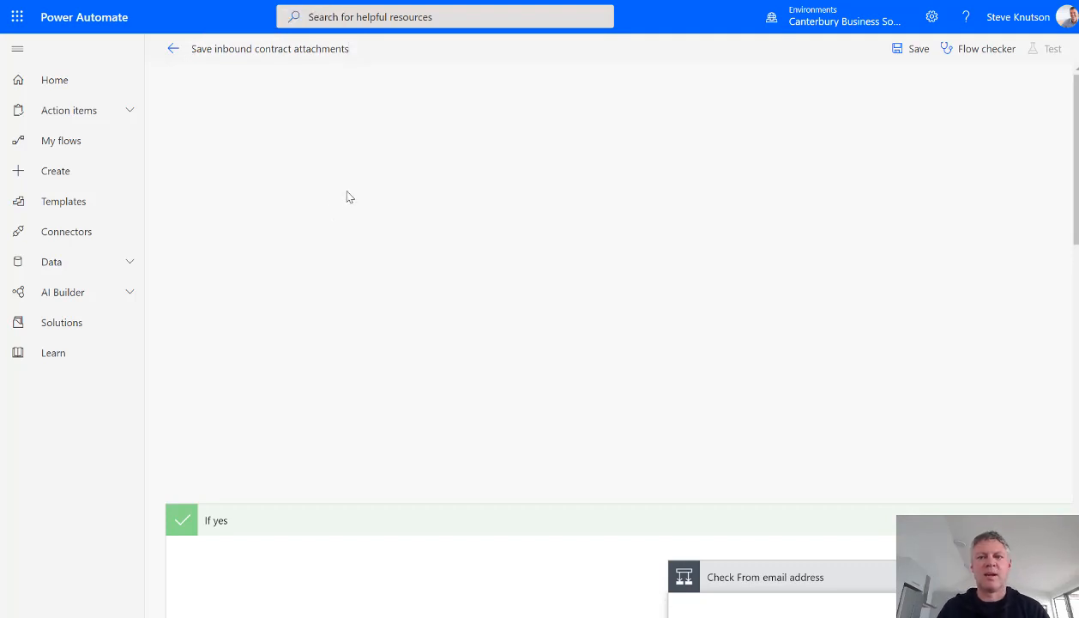
- Set the new-email-with-attachment trigger to watch the Inbox folder
scroll("down", 3)
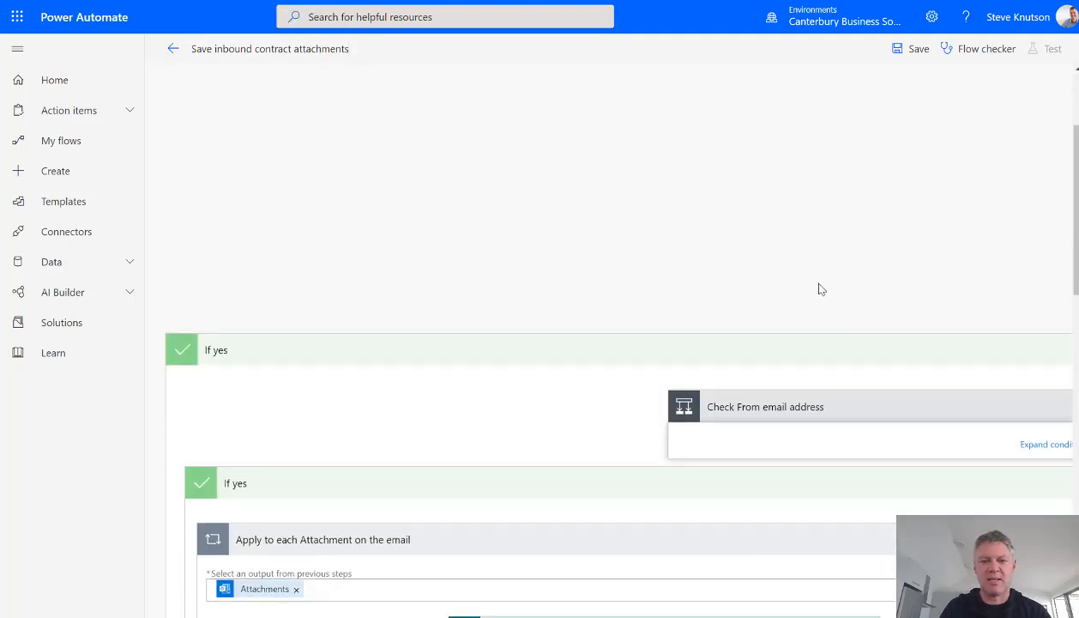
mouse_move(845, 385)
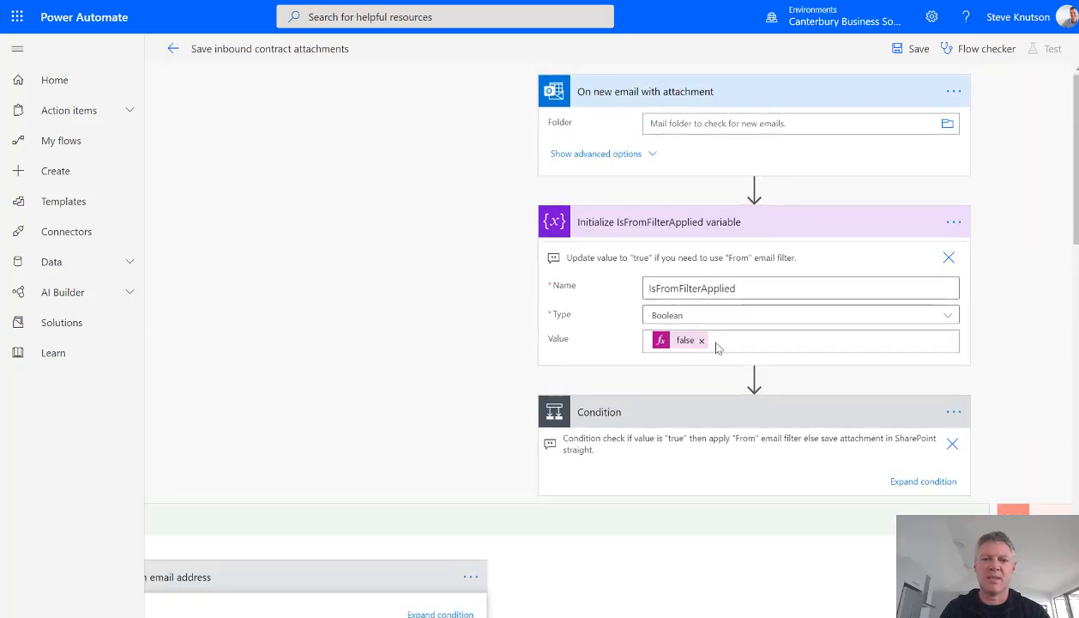
mouse_move(583, 106)
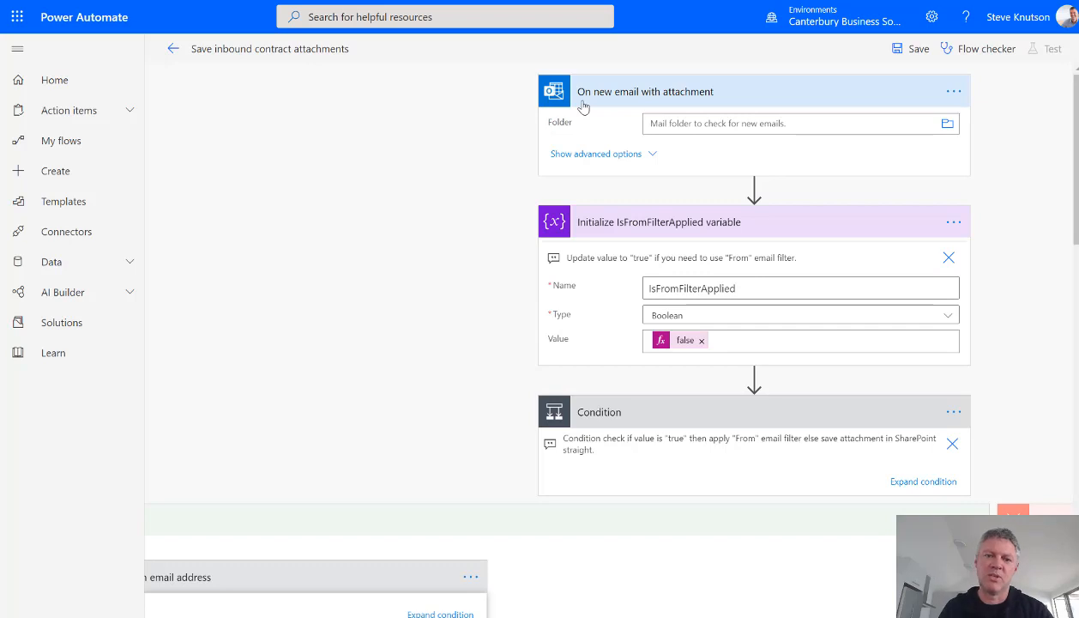
mouse_move(611, 153)
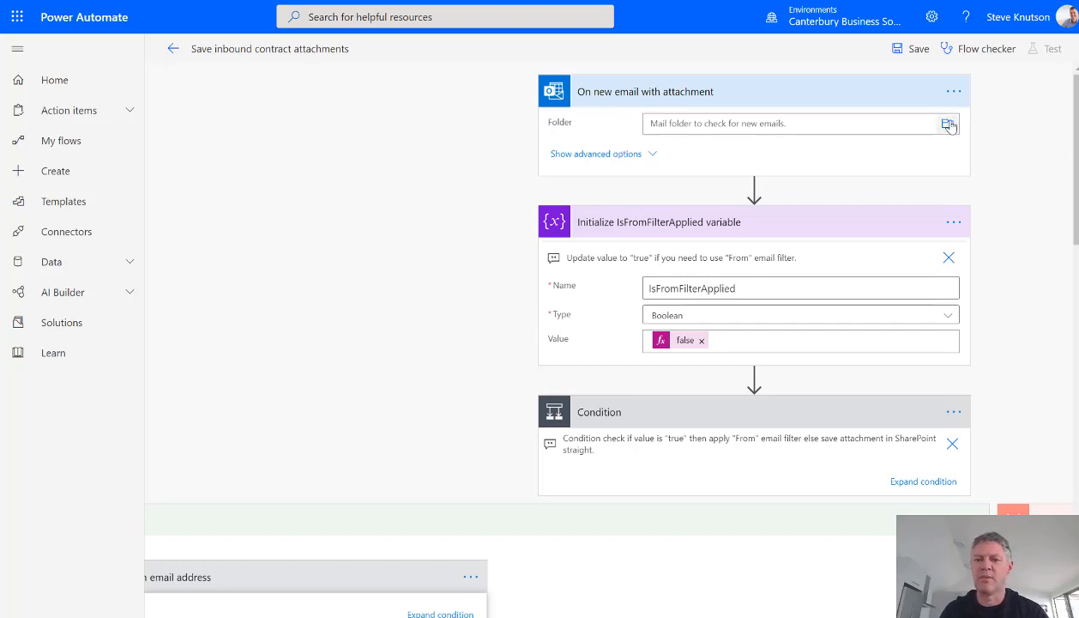
left_click(949, 123)
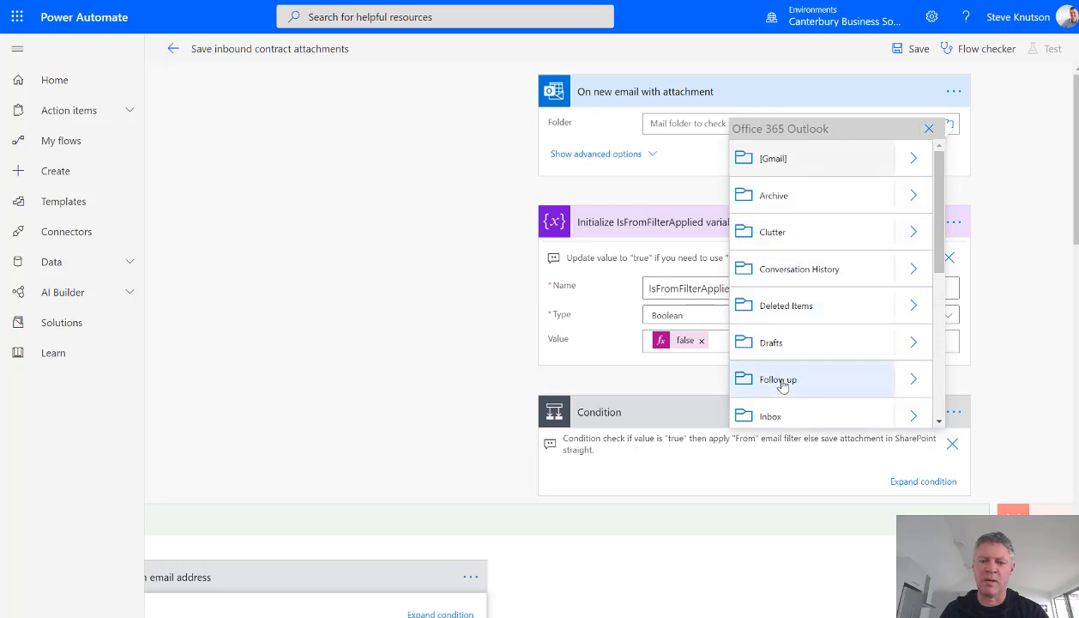
left_click(770, 417)
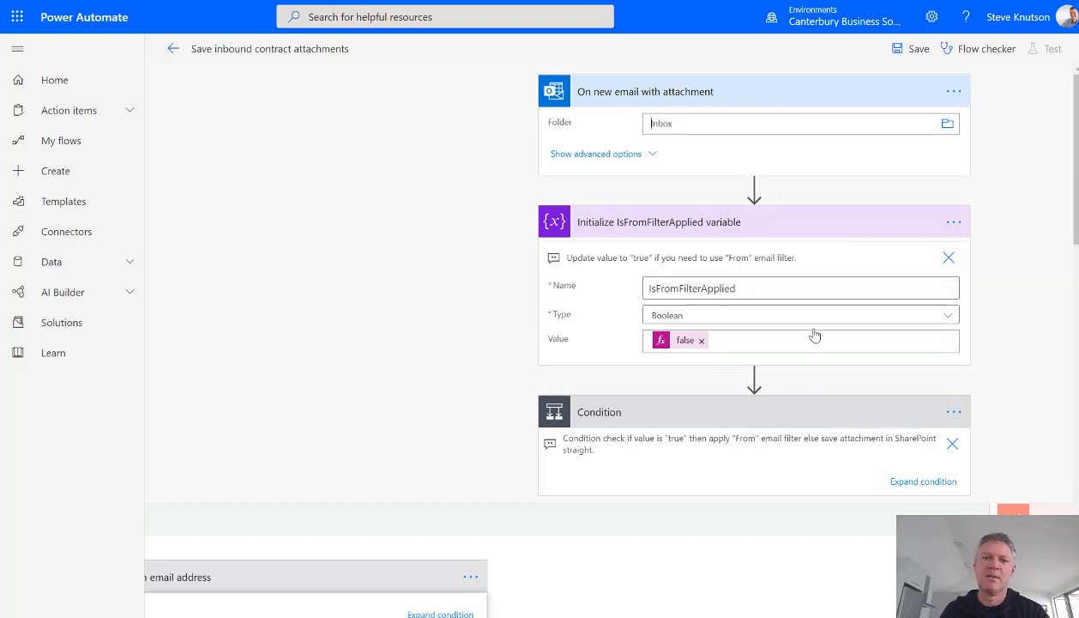
mouse_move(628, 158)
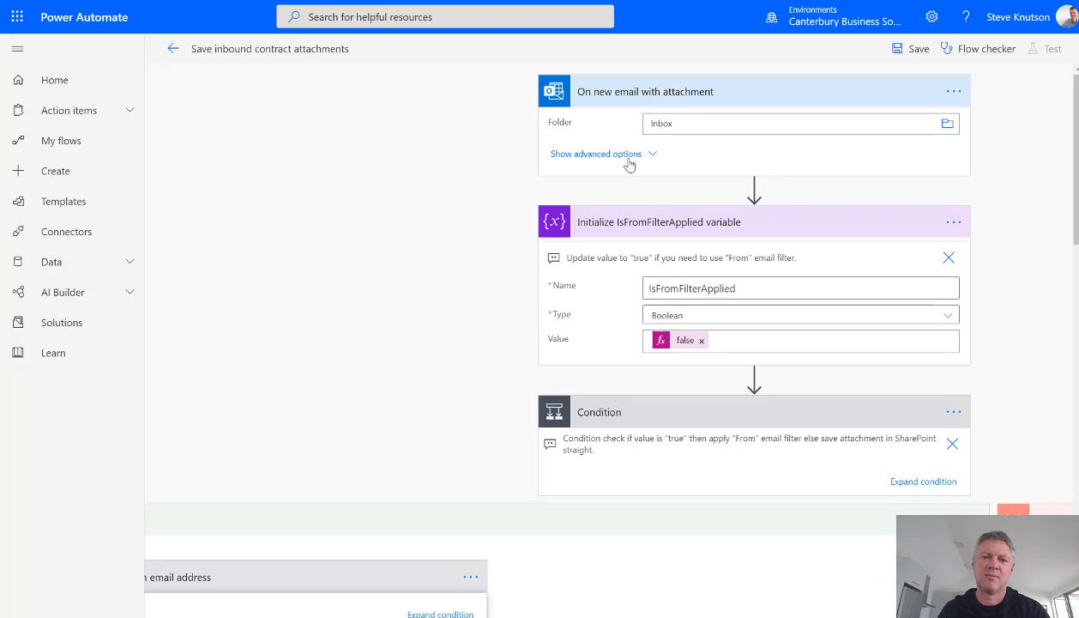
- Expand the trigger's advanced options to review recipient, importance and attachment filters
left_click(597, 154)
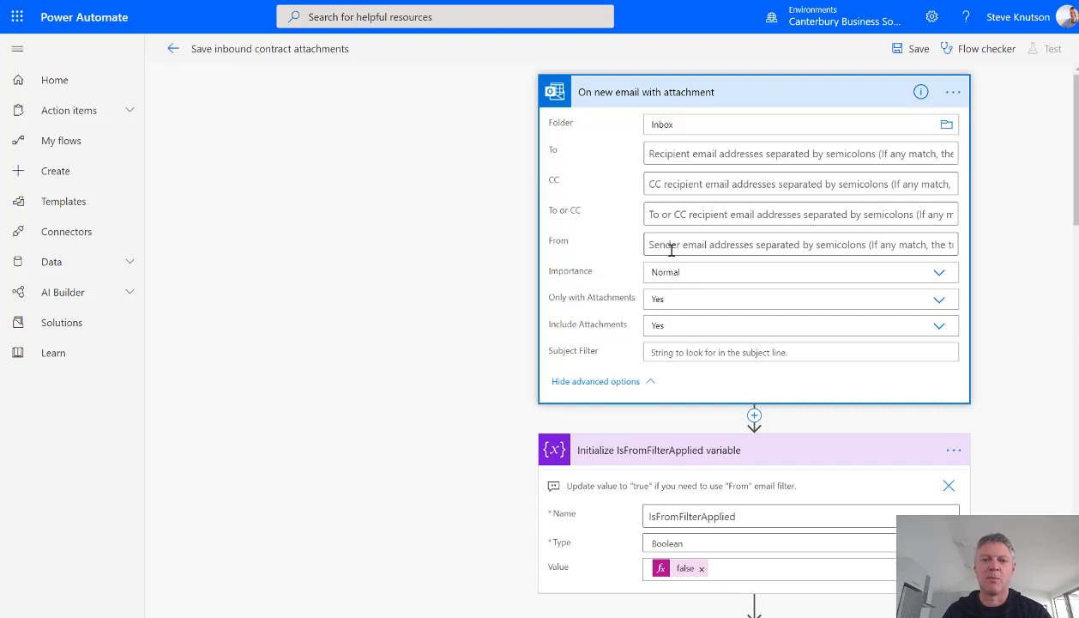
mouse_move(648, 347)
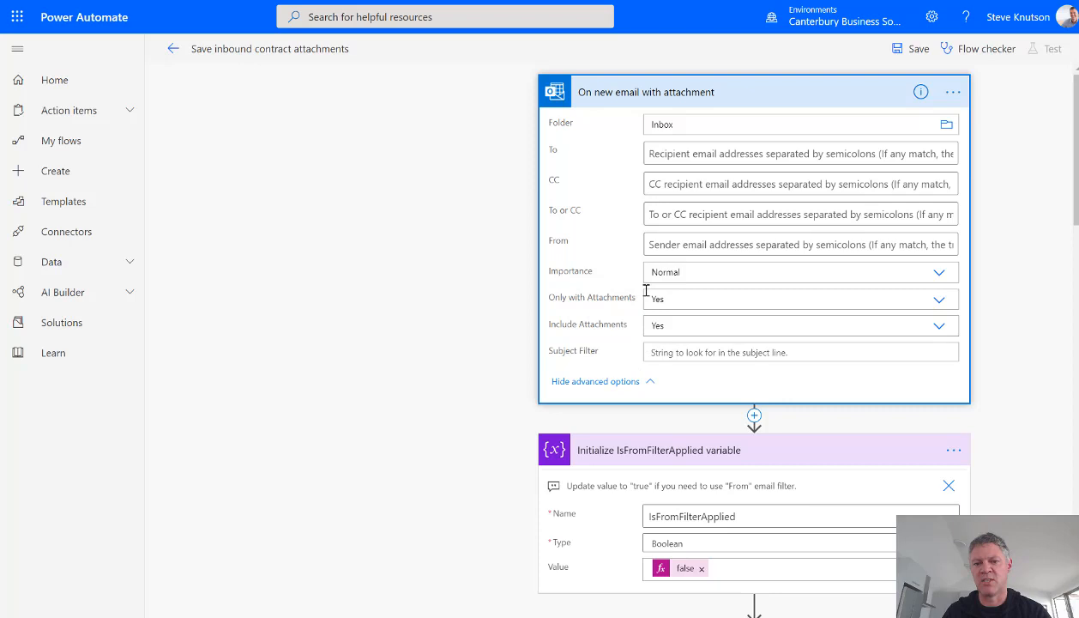
mouse_move(665, 299)
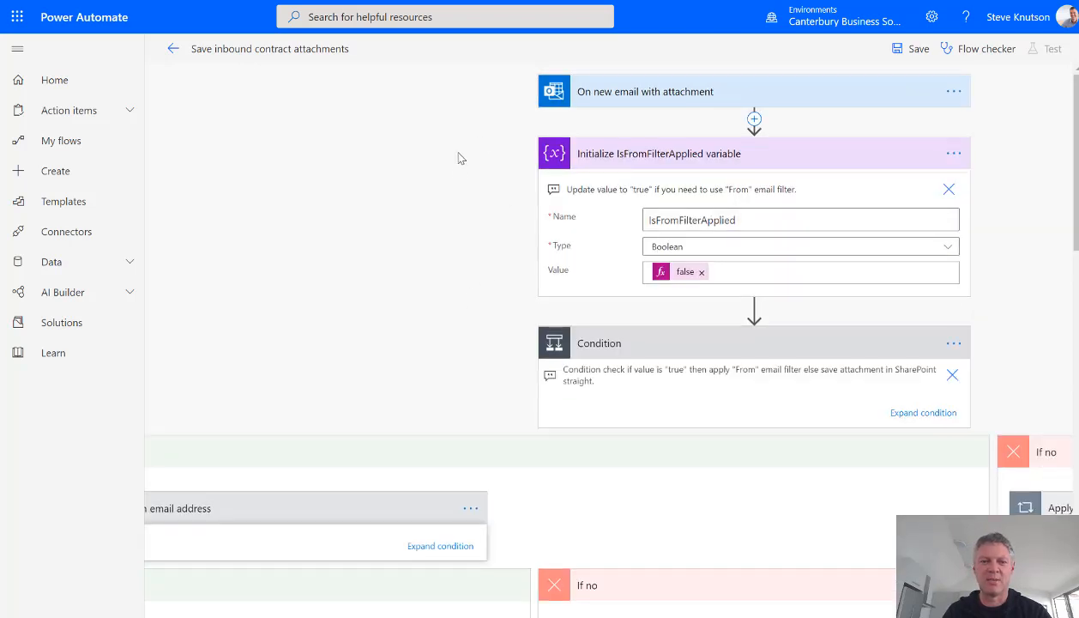
- Scroll down to the Create file action inside the Apply to each loop
scroll("down", 3)
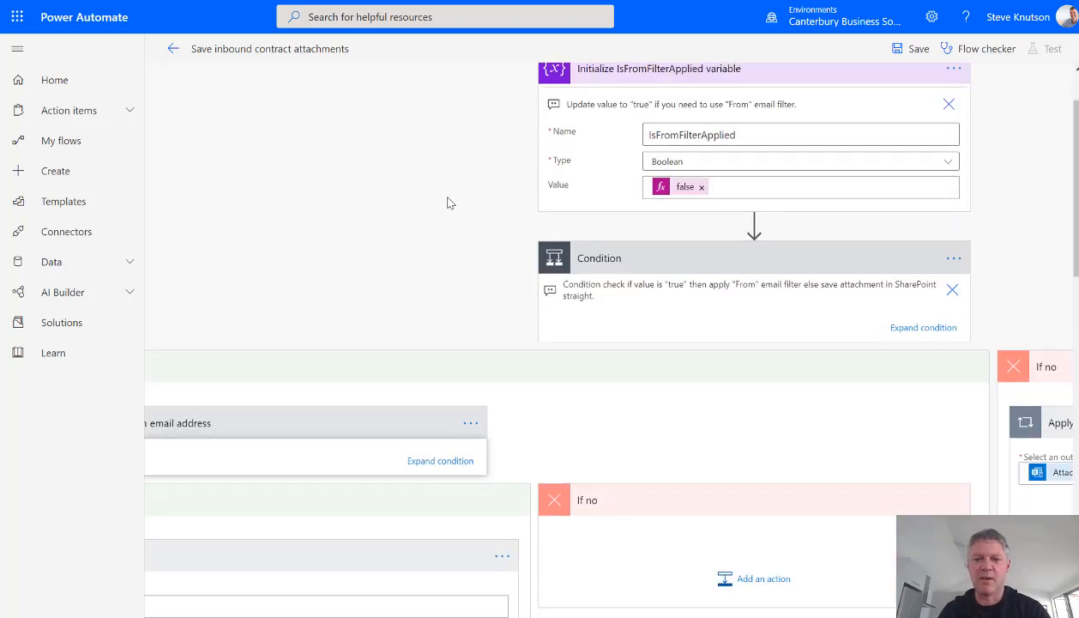
scroll("down", 3)
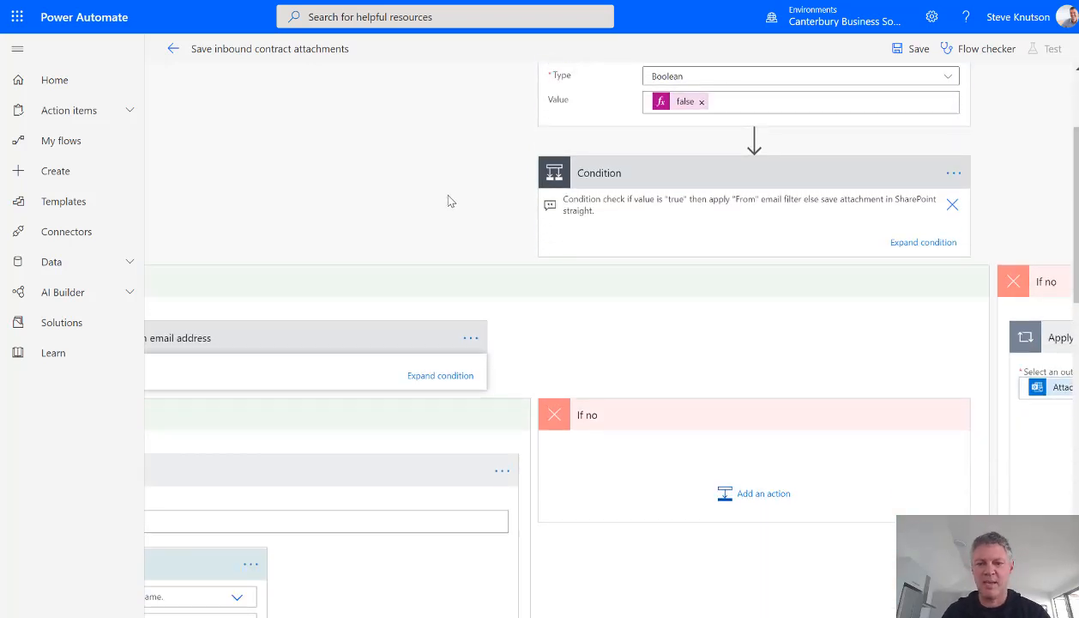
scroll("down", 3)
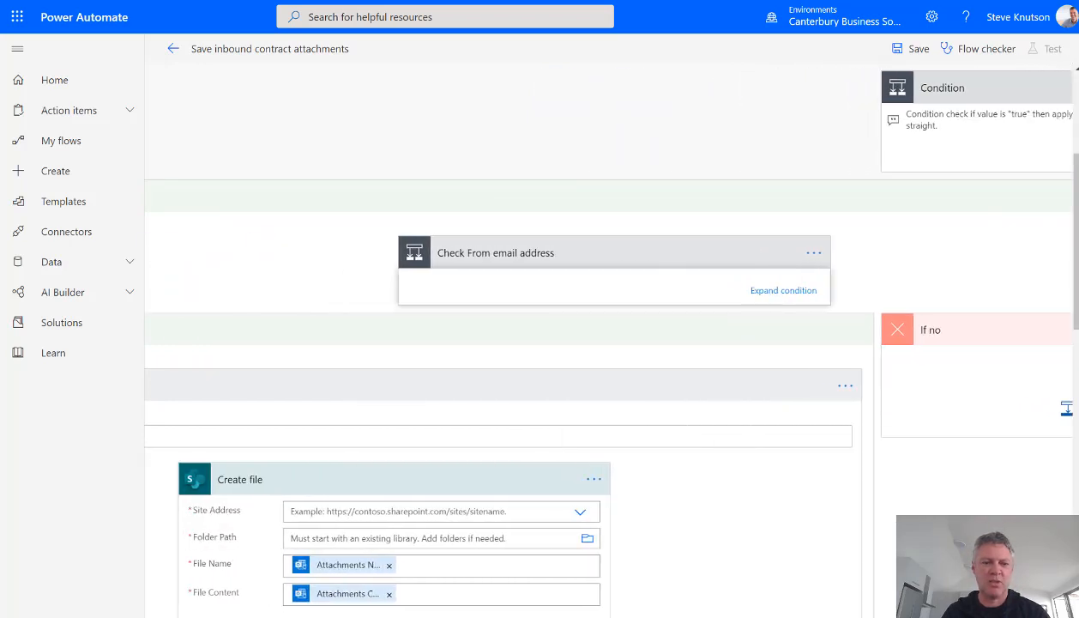
scroll("down", 3)
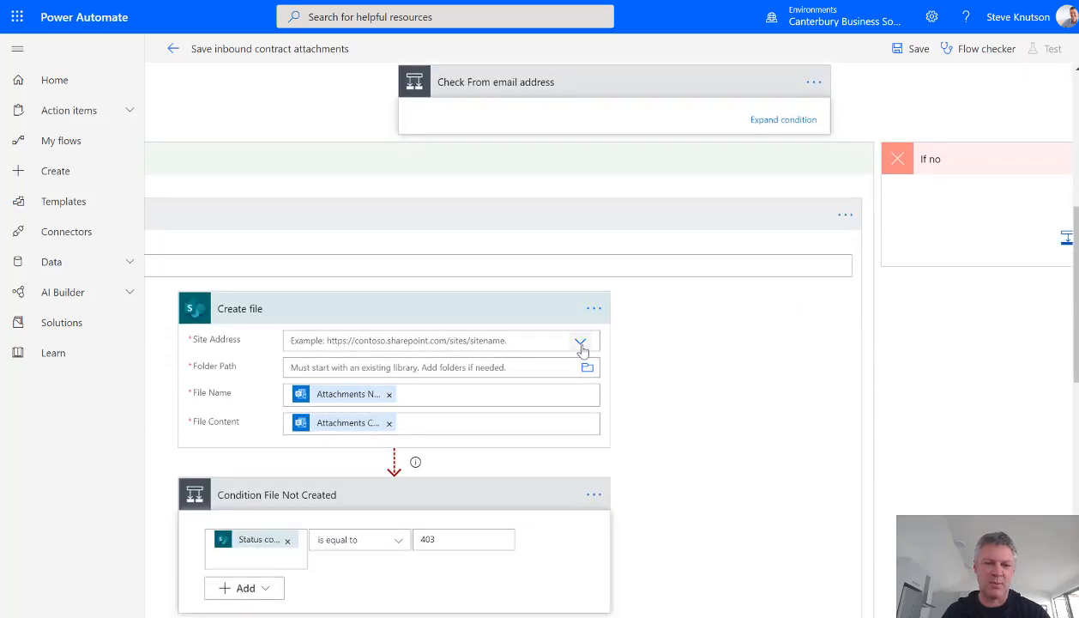
- Target the Controlled Documents Portal site and browse its folders toward the /Plain library
left_click(582, 340)
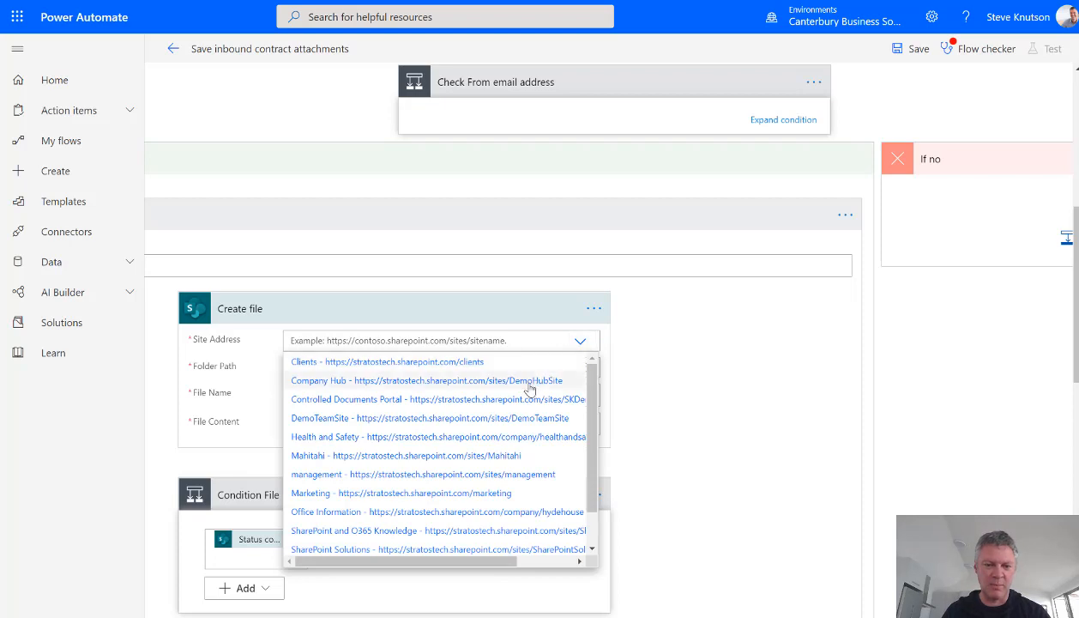
mouse_move(512, 383)
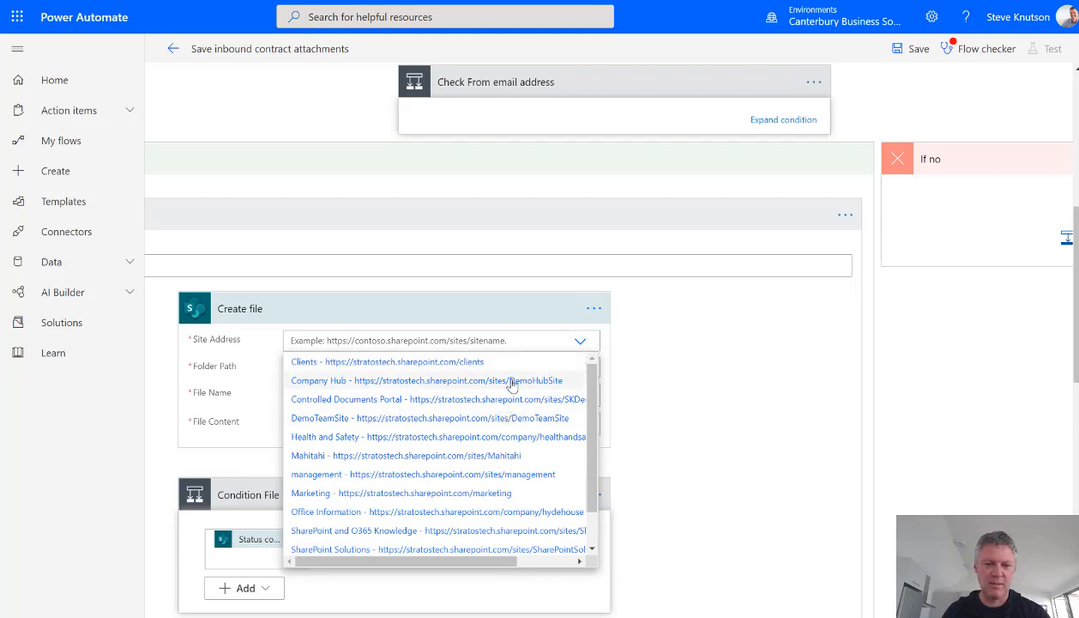
left_click(347, 398)
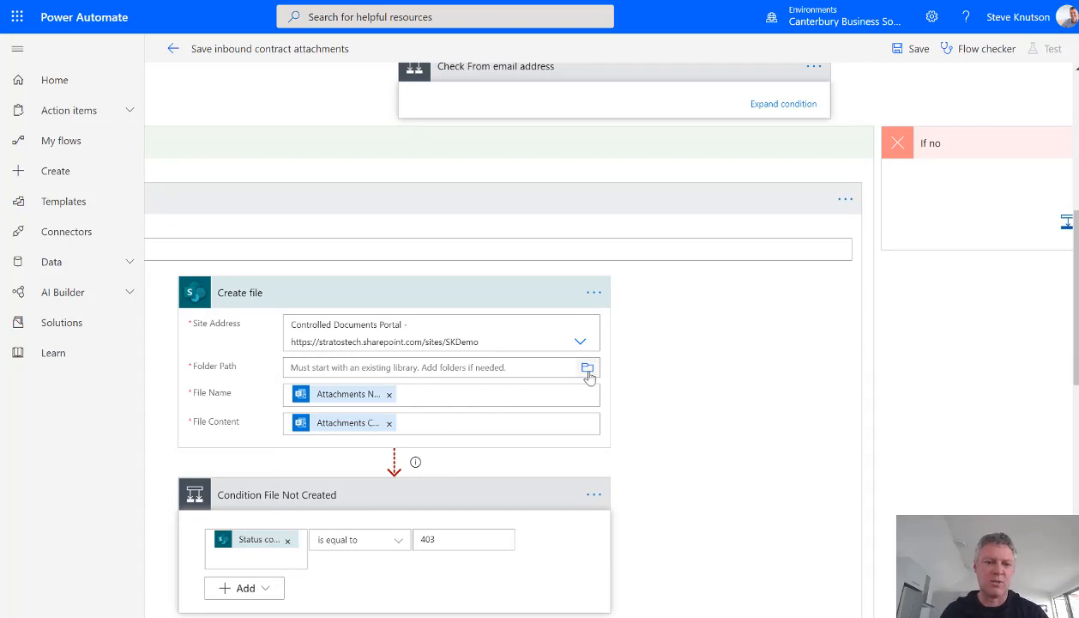
left_click(587, 367)
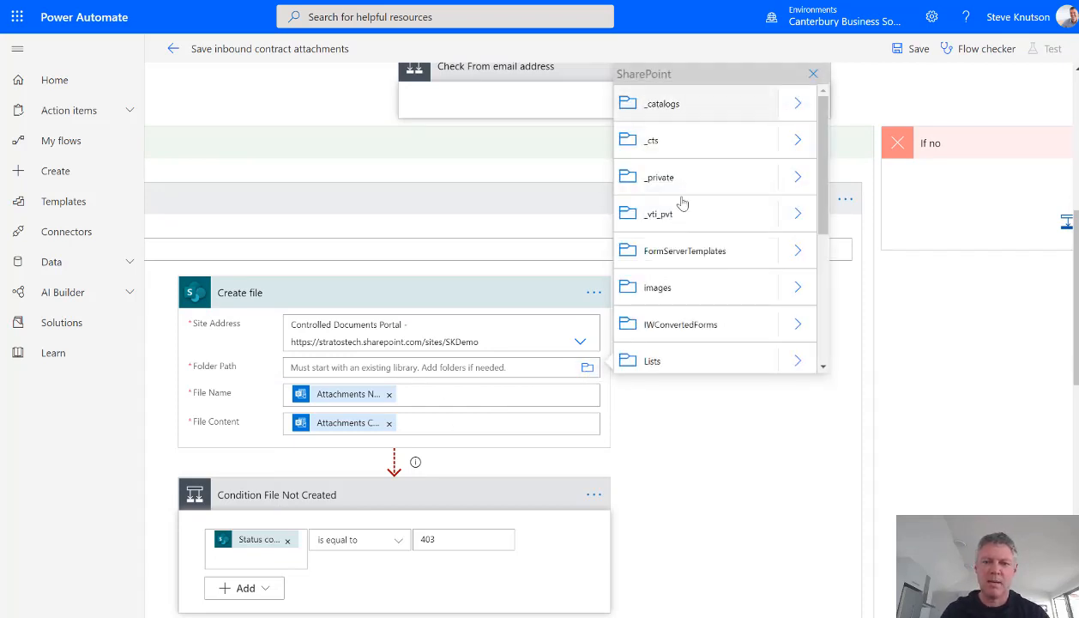
scroll("down", 3)
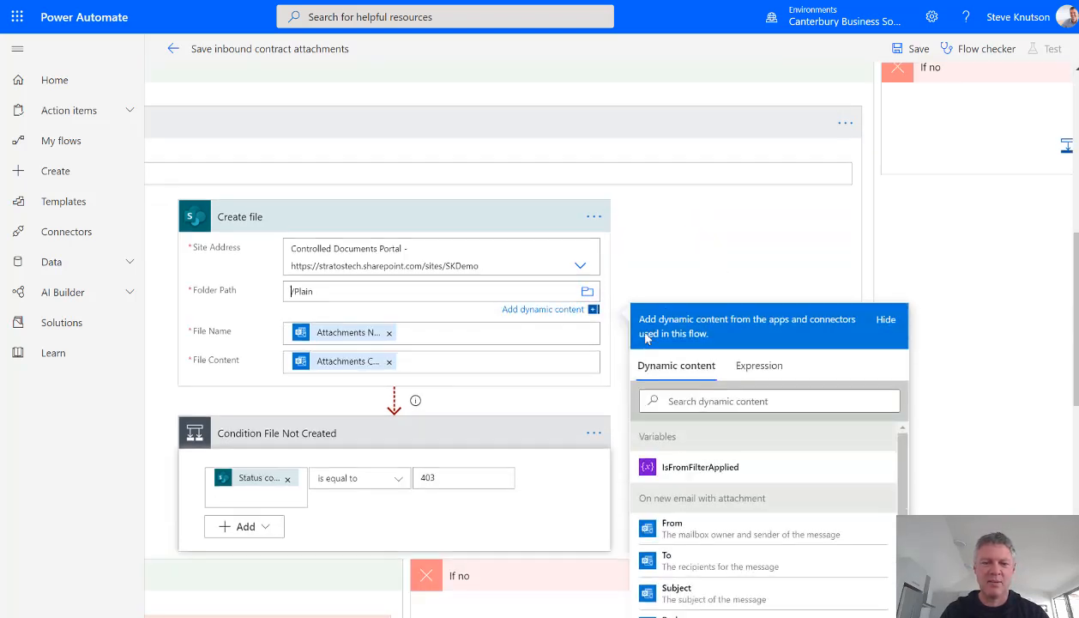
scroll("down", 3)
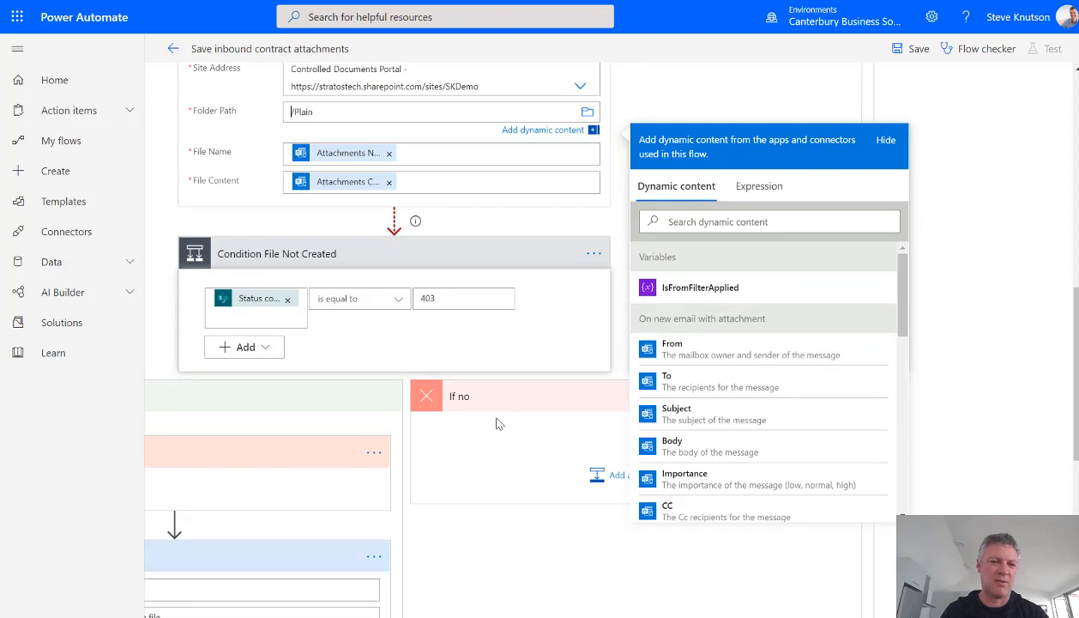
mouse_move(515, 573)
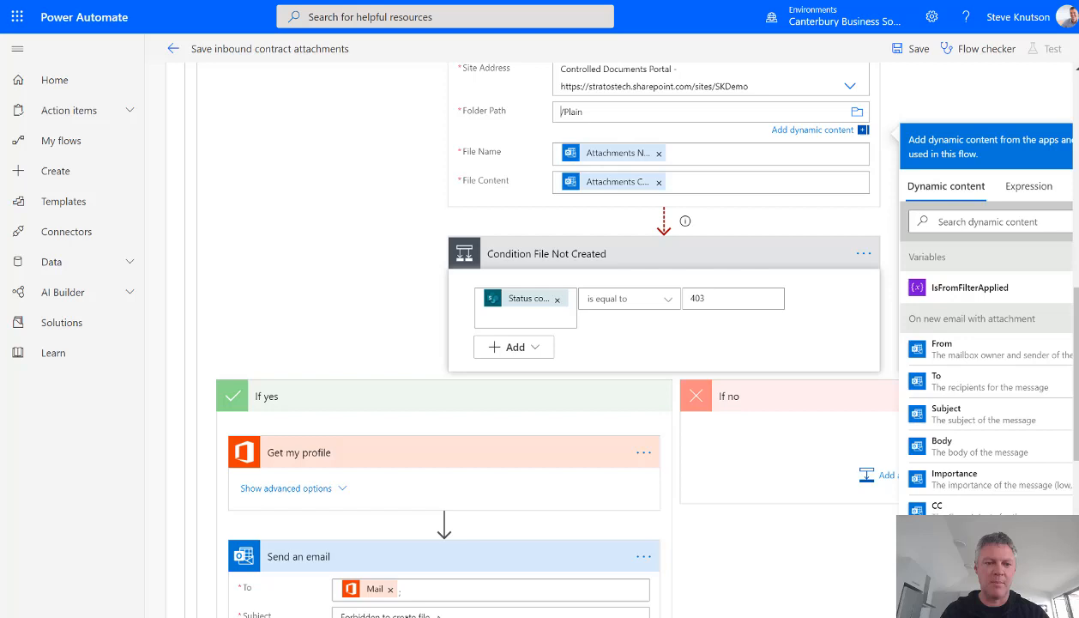
scroll("down", 3)
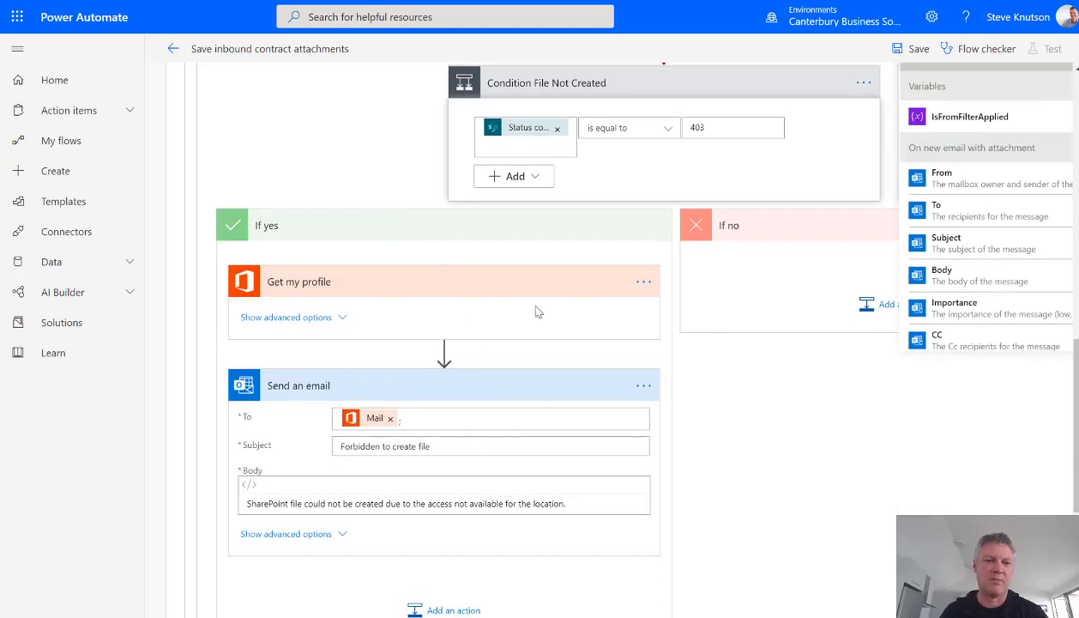
mouse_move(717, 473)
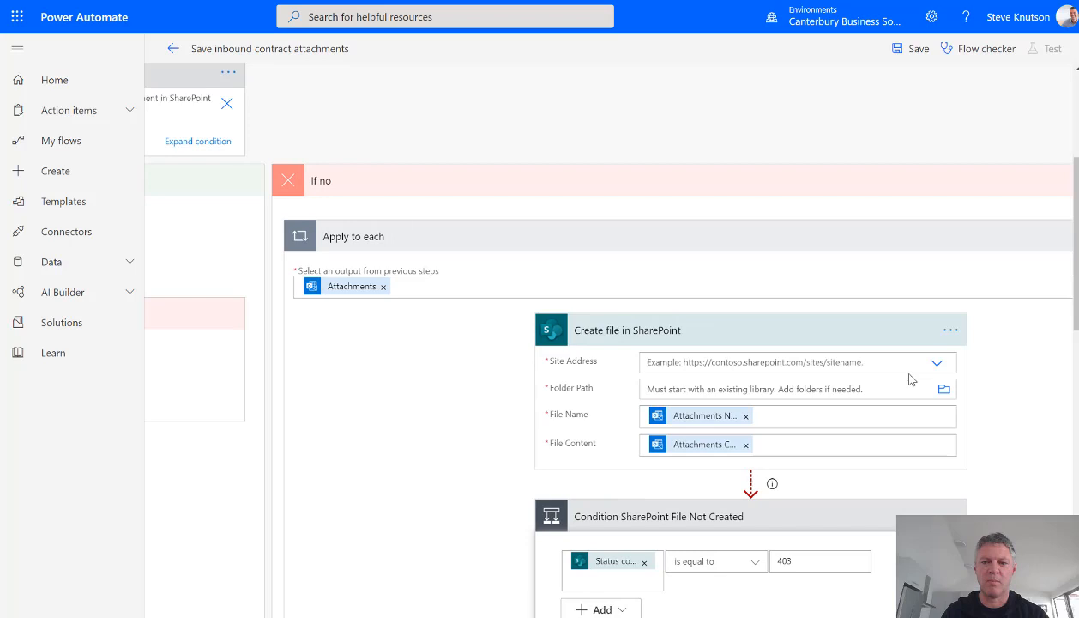
mouse_move(923, 369)
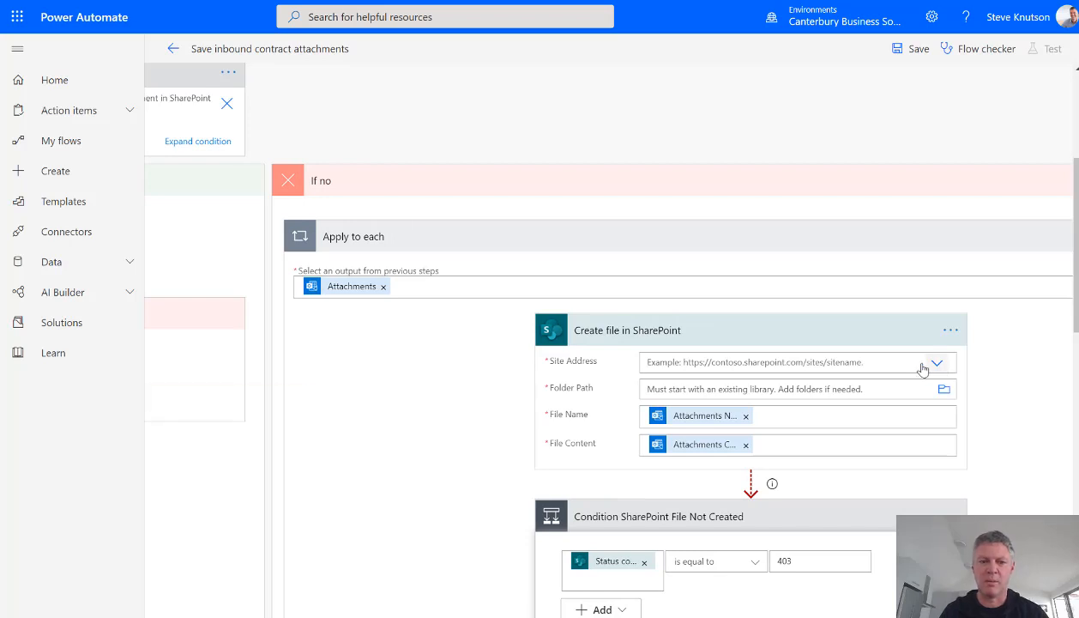
- Set the second Create file step to the Controlled Documents Portal site and browse for /Plain
left_click(937, 360)
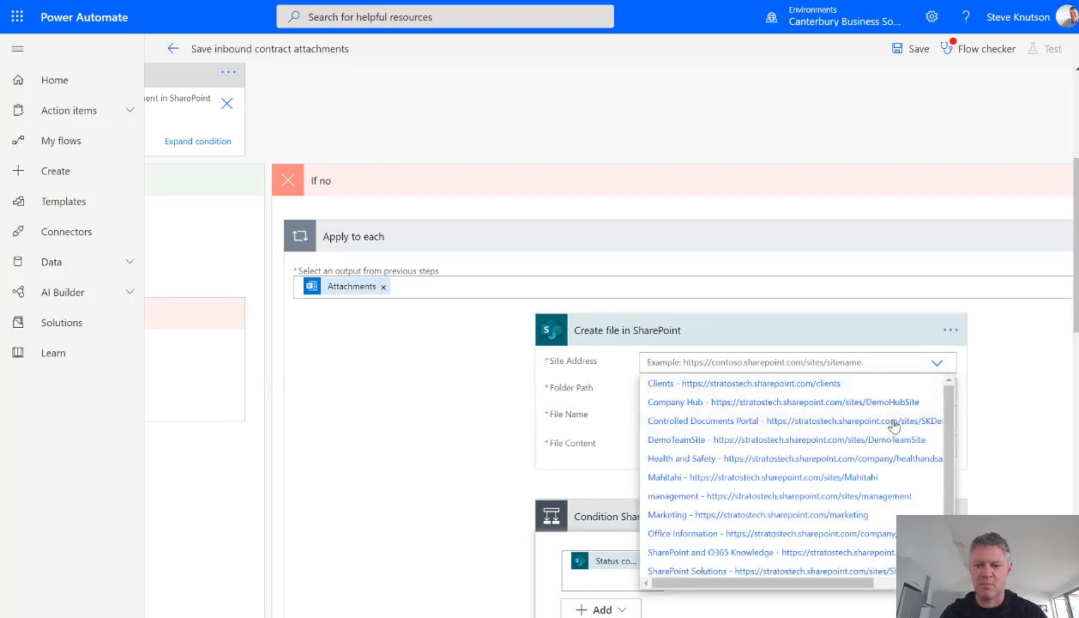
left_click(702, 420)
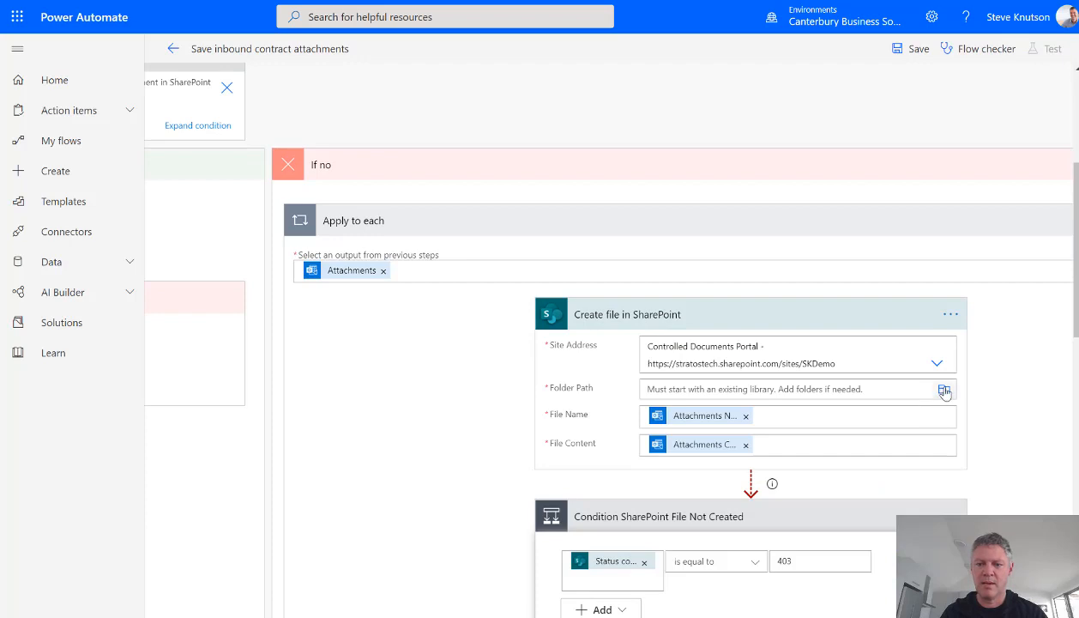
left_click(943, 388)
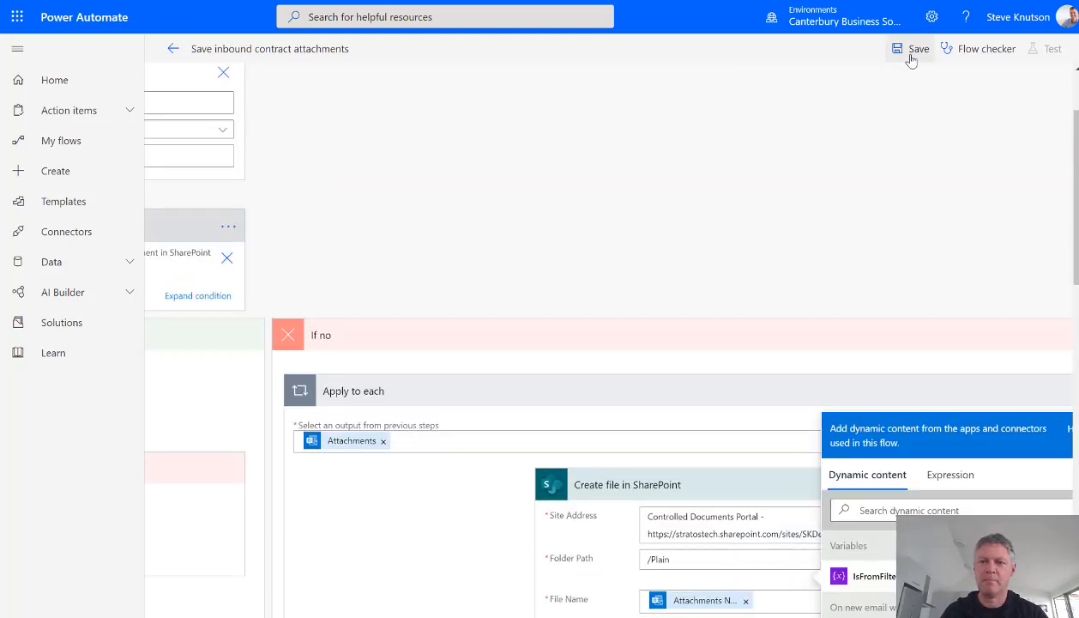
- Save the flow changes from the top bar
left_click(920, 48)
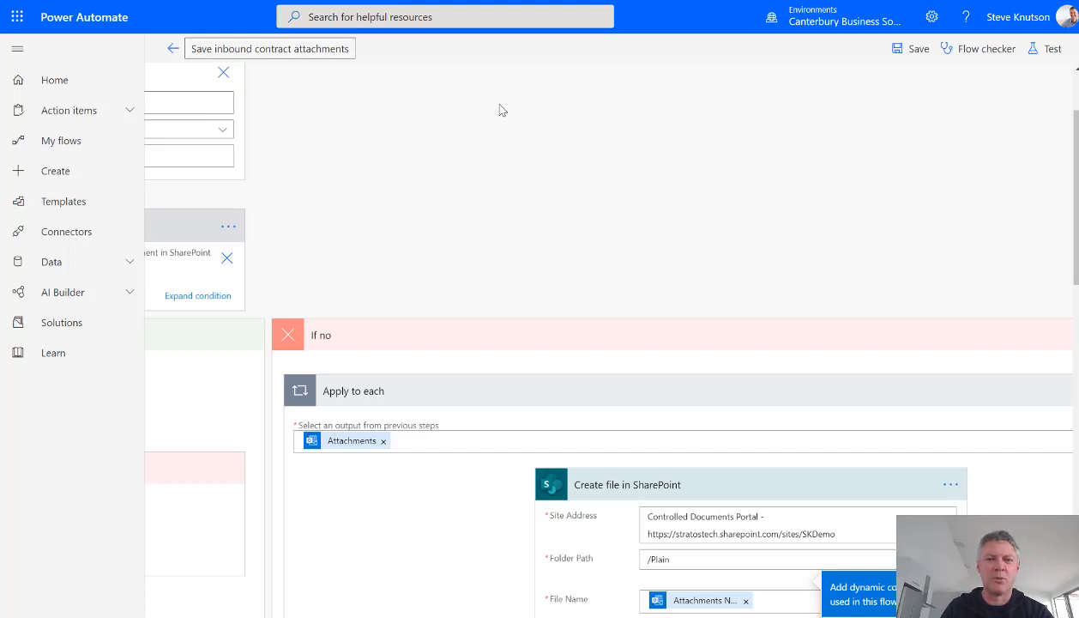
left_click(171, 48)
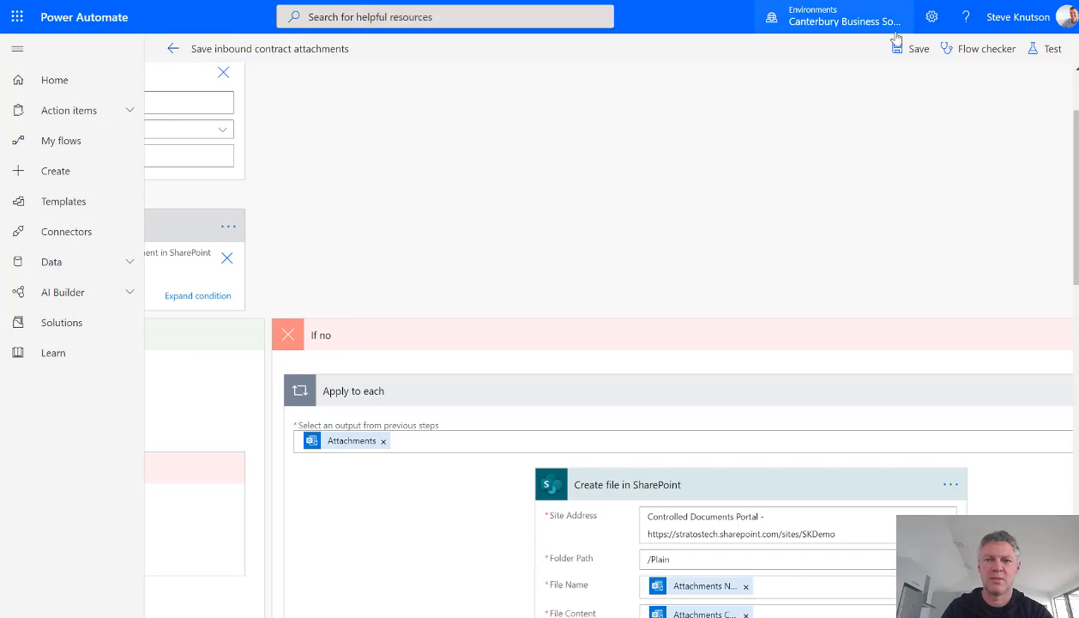
left_click(909, 48)
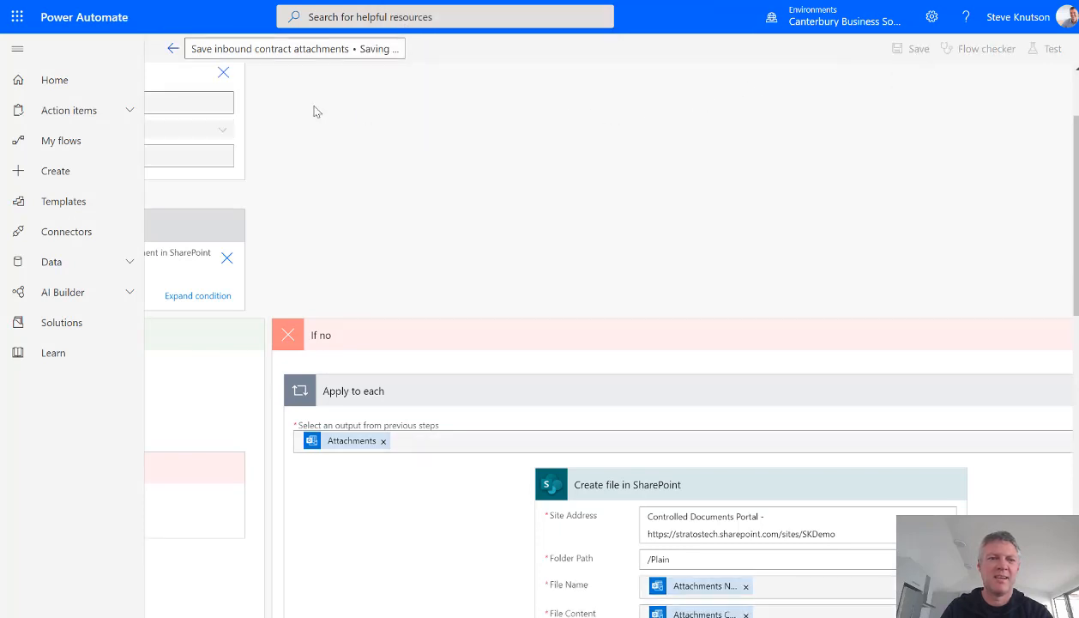
- Leave the editor, dismissing the leave-page warning, and return to the flow's details page
left_click(174, 48)
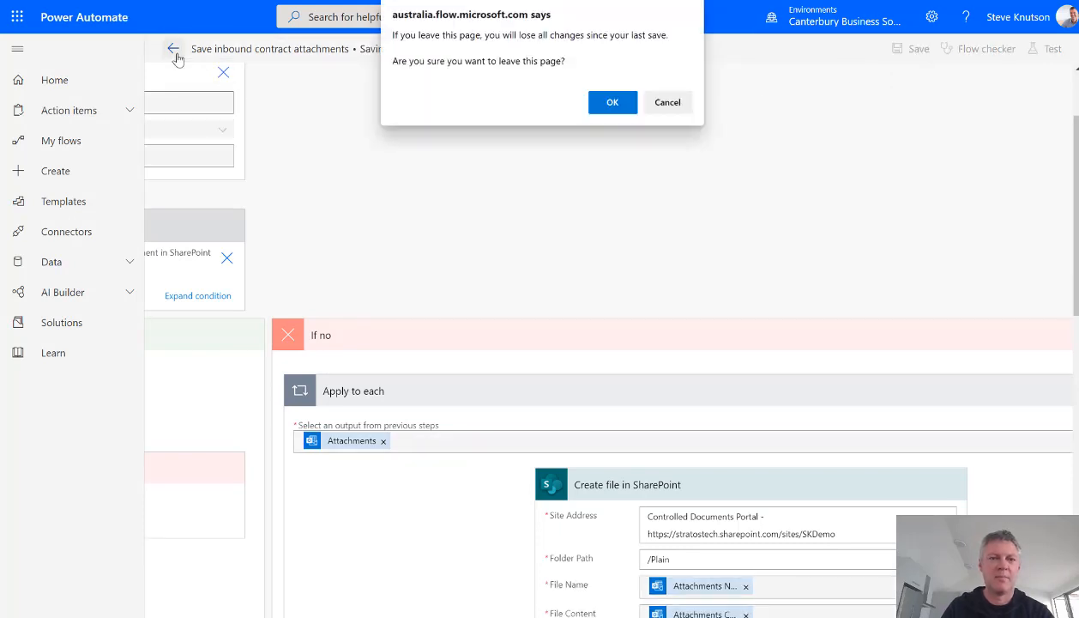
left_click(612, 103)
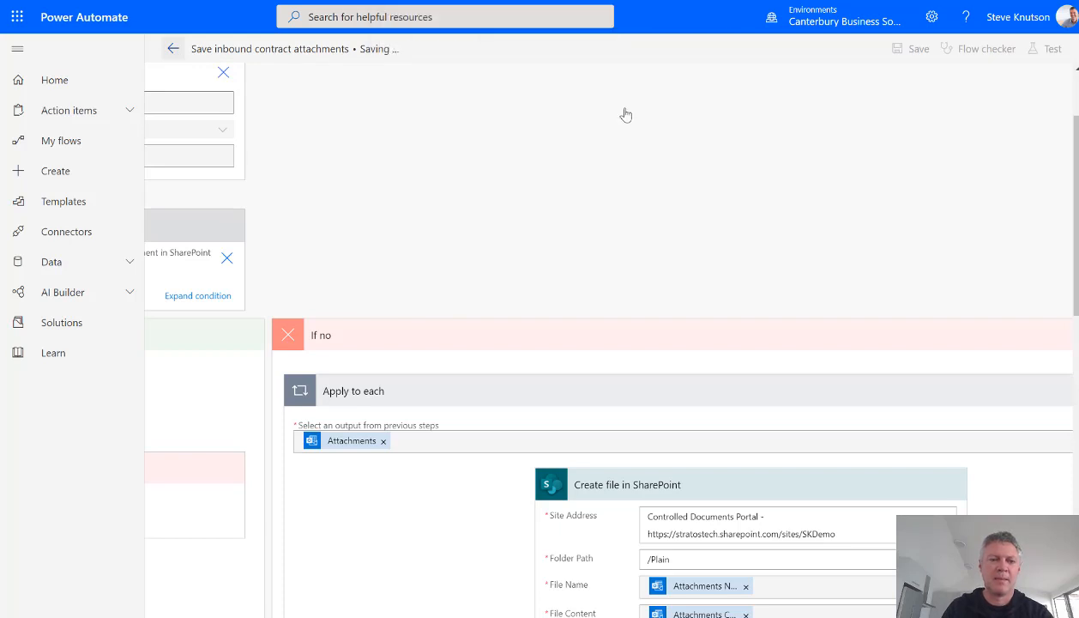
left_click(171, 48)
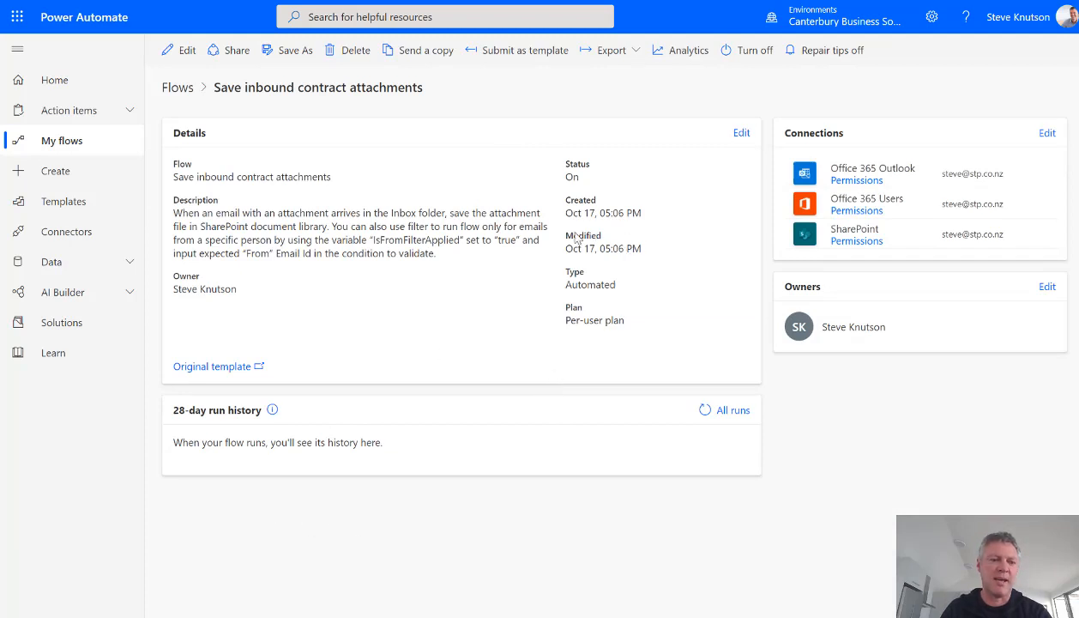
mouse_move(230, 611)
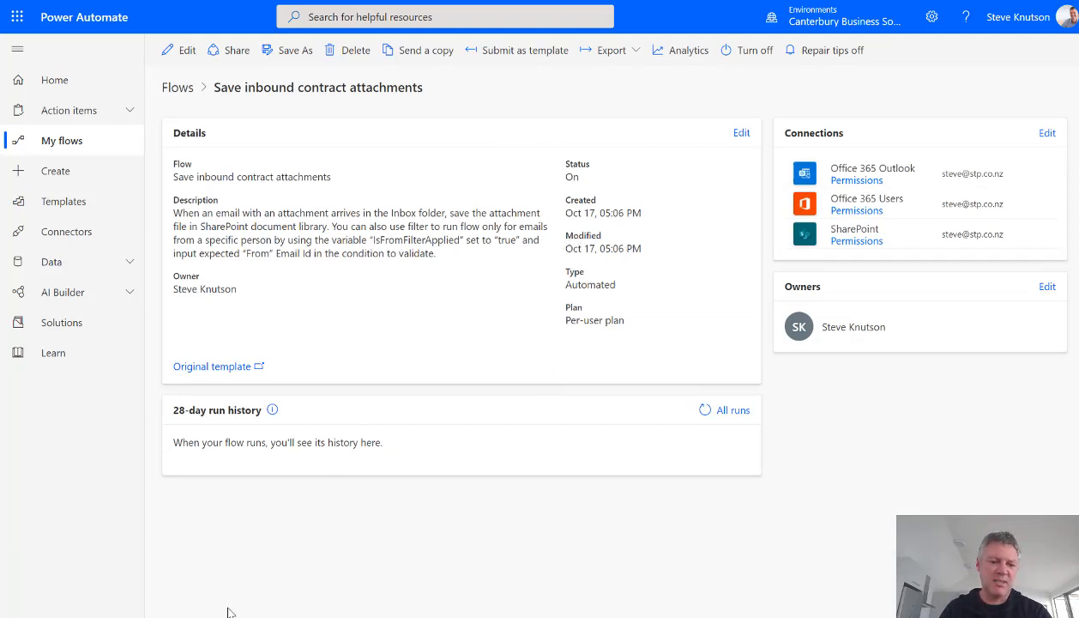
mouse_move(409, 573)
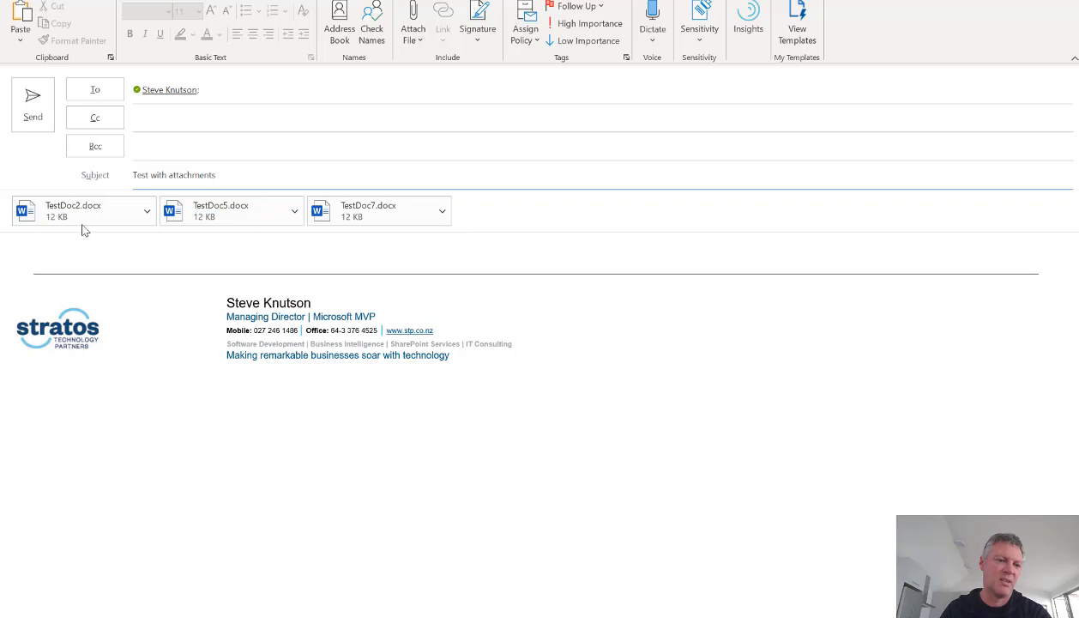
- Send the 'Test with attachments' email carrying three .docx files
left_click(369, 209)
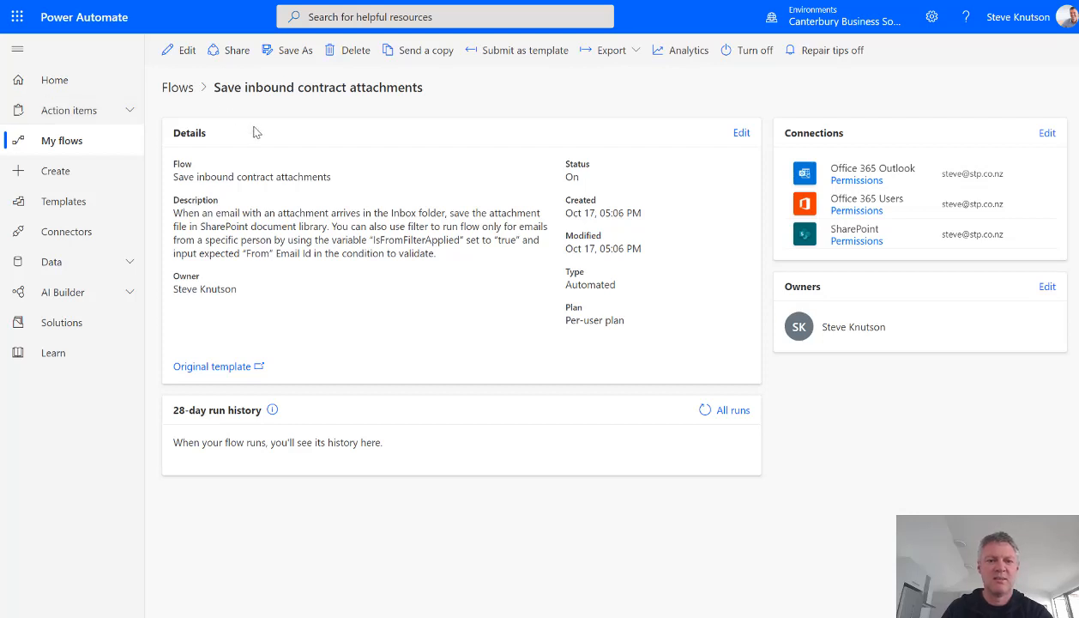
mouse_move(313, 153)
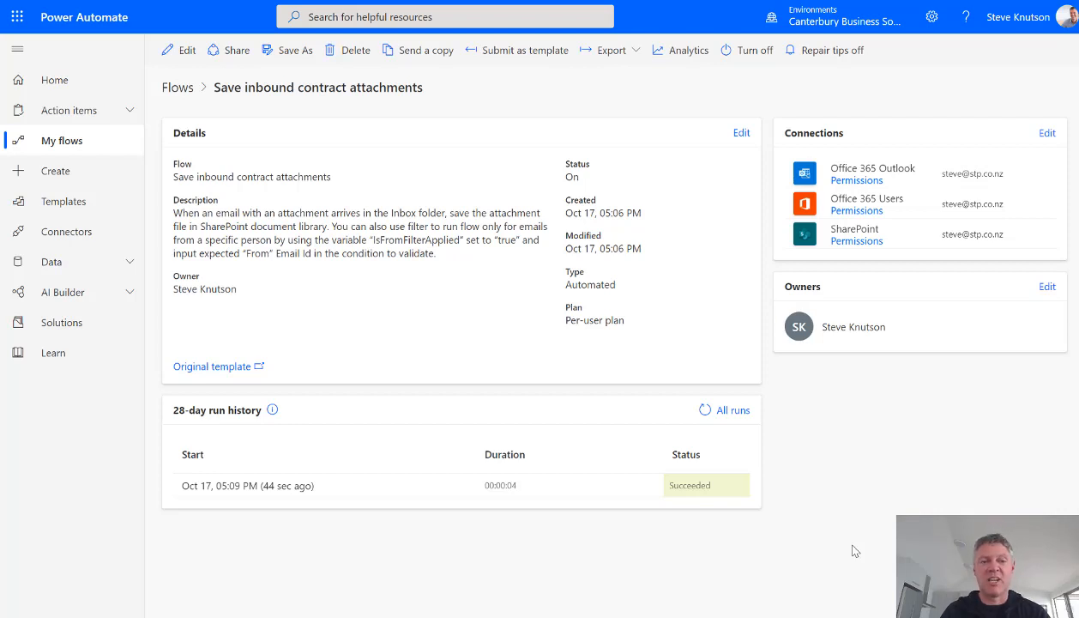
mouse_move(591, 409)
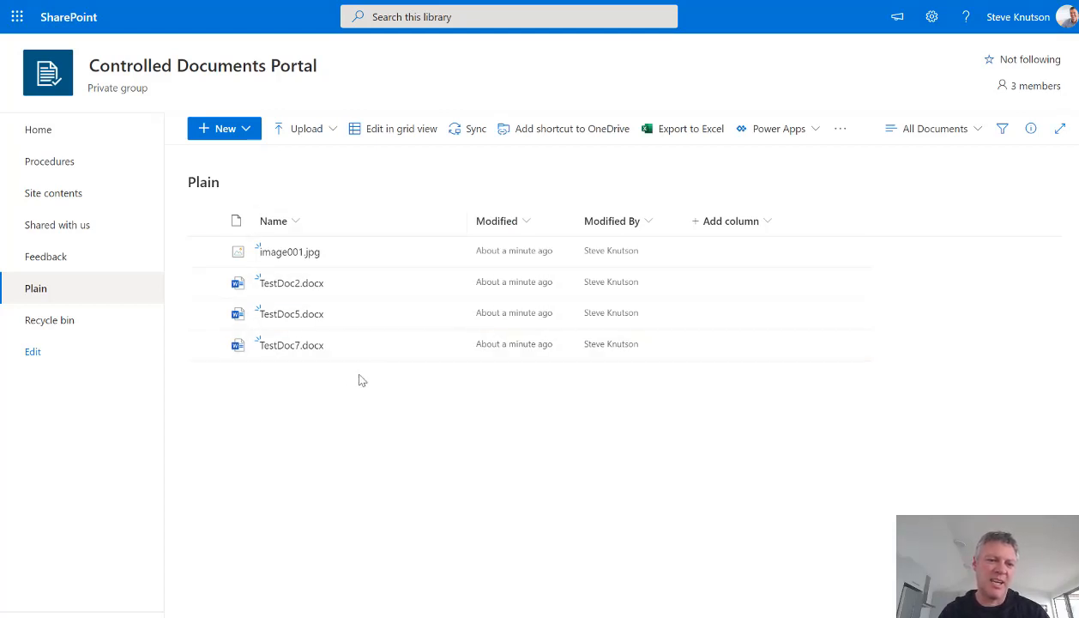
mouse_move(333, 385)
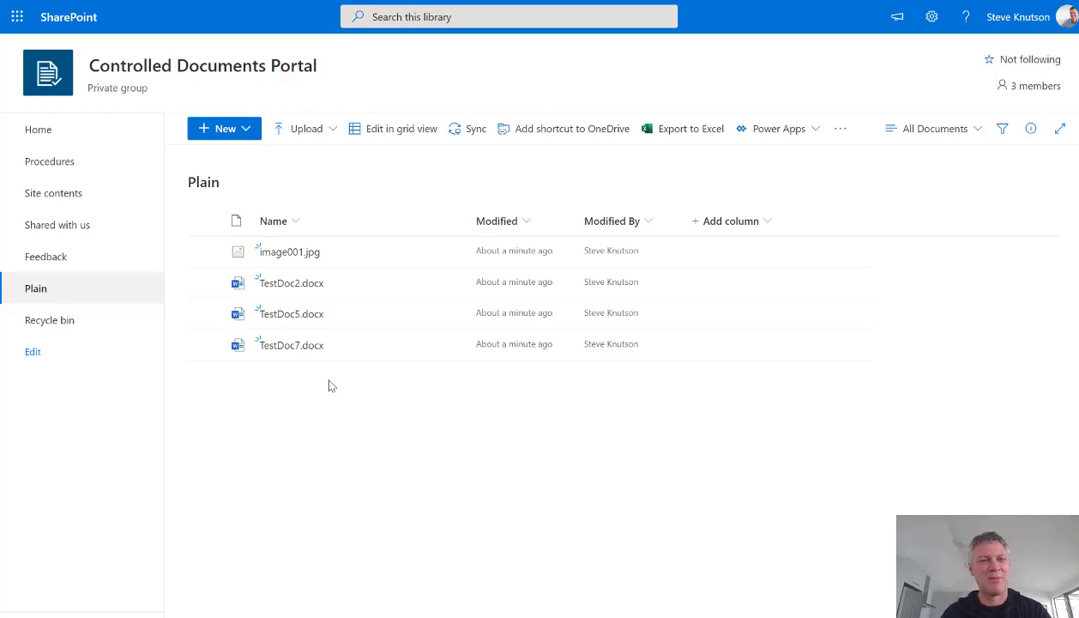
mouse_move(570, 391)
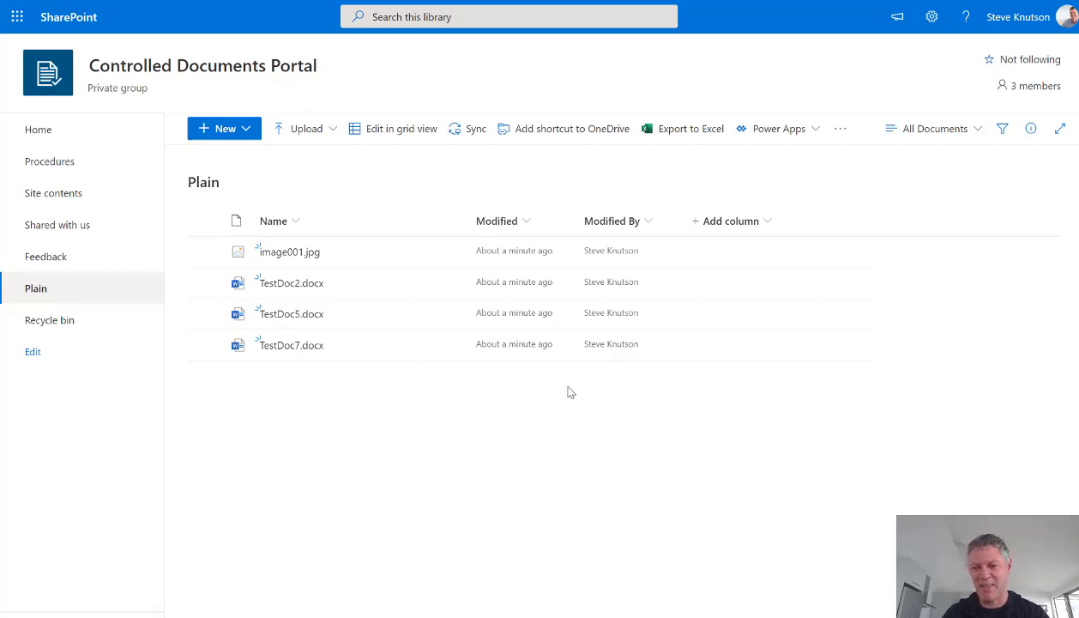